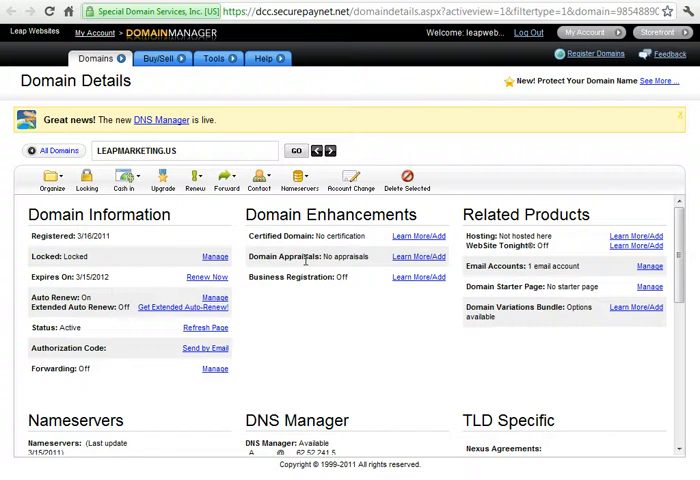
- Launch the DNS Manager for the leapmarketing.us domain from its Domain Details page
scroll("down", 3)
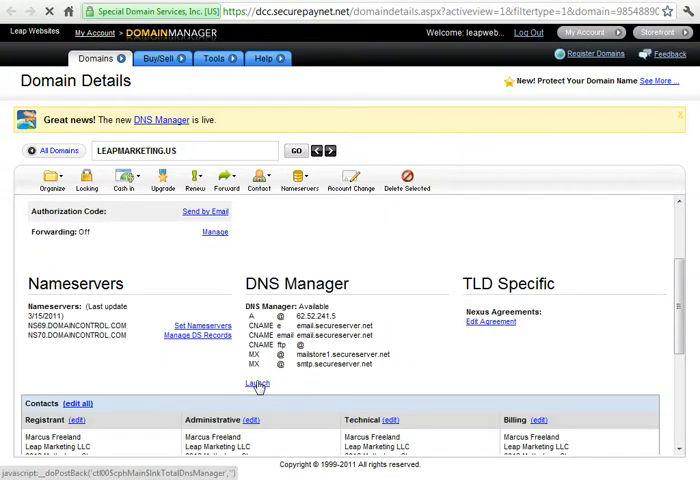
left_click(256, 384)
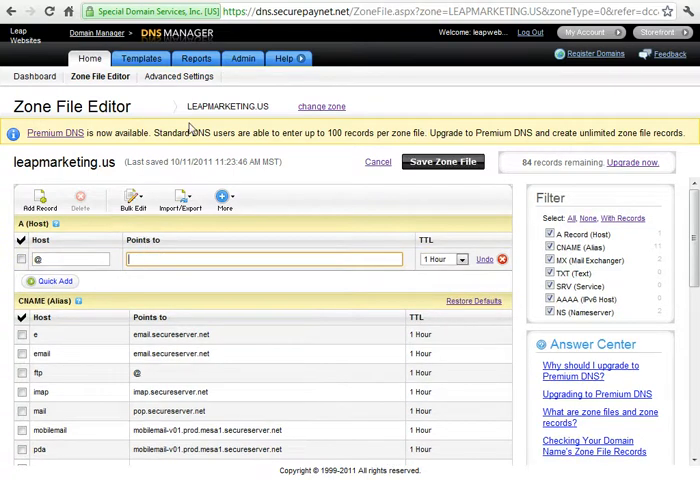
- Switch to Tumblr's custom-domain help page giving the A record address 72.32.231.8
left_click(300, 12)
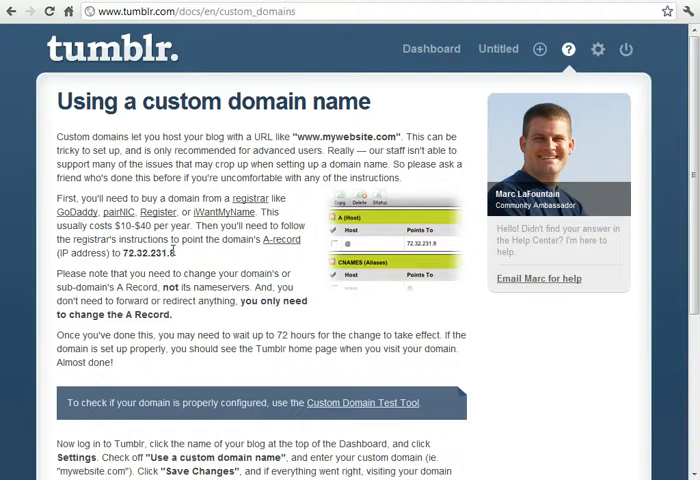
- Select and copy the IP address 72.32.231.8 from Tumblr's help page
double_click(150, 252)
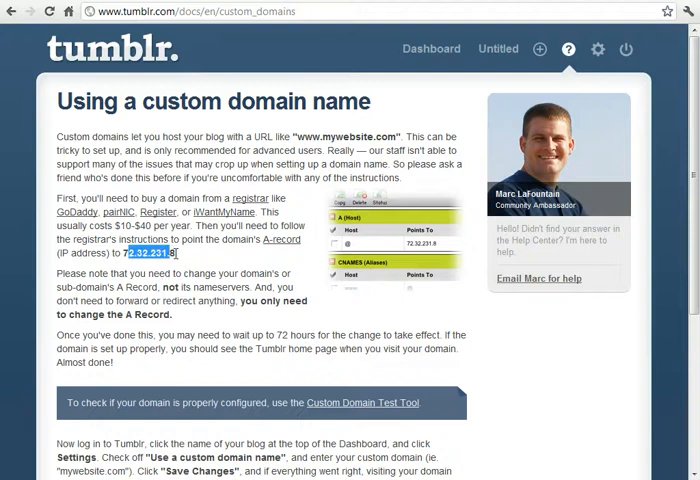
right_click(160, 252)
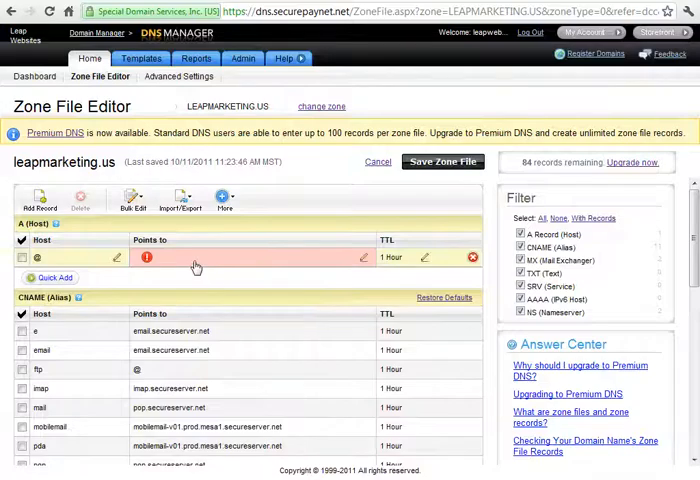
- Point the @ A record to 72.32.231.8 and save the leapmarketing.us zone file, confirming the change
type("72.32.231.8")
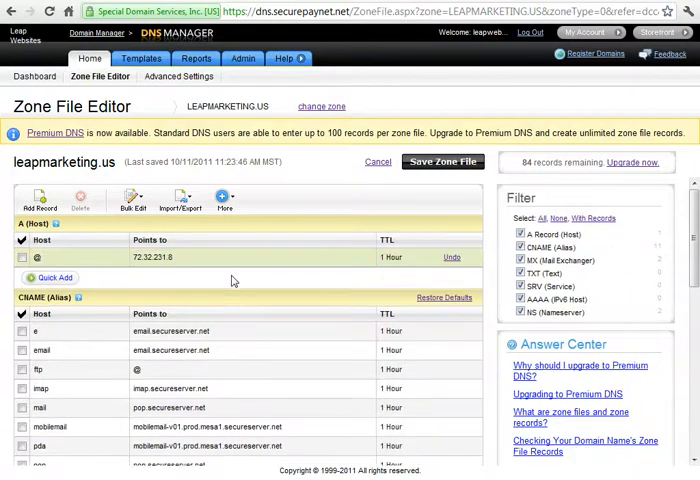
left_click(442, 160)
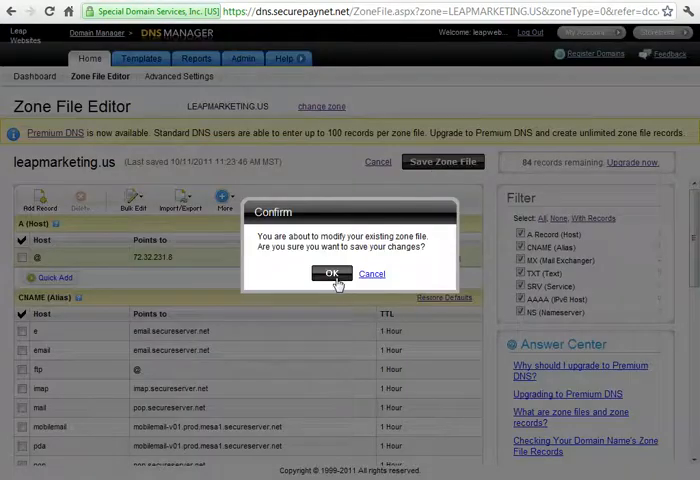
left_click(332, 274)
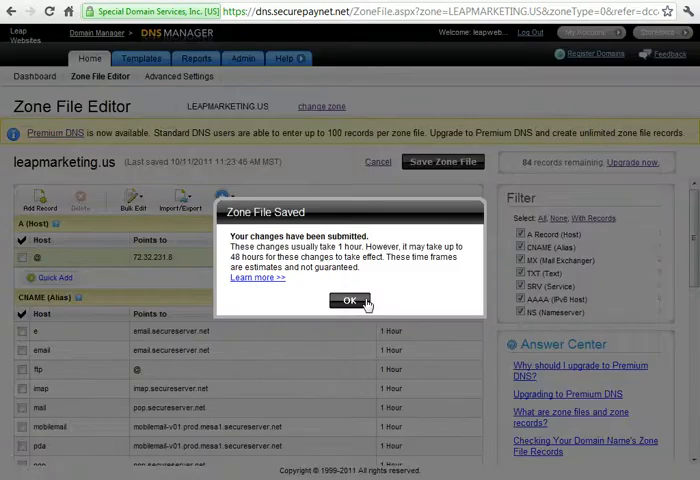
left_click(348, 300)
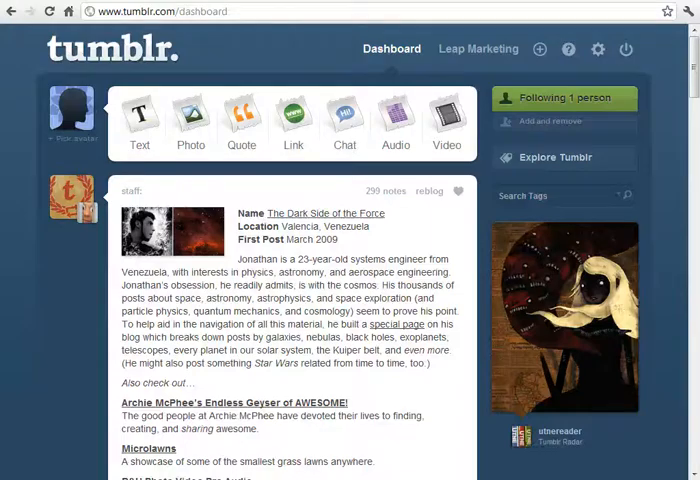
mouse_move(478, 48)
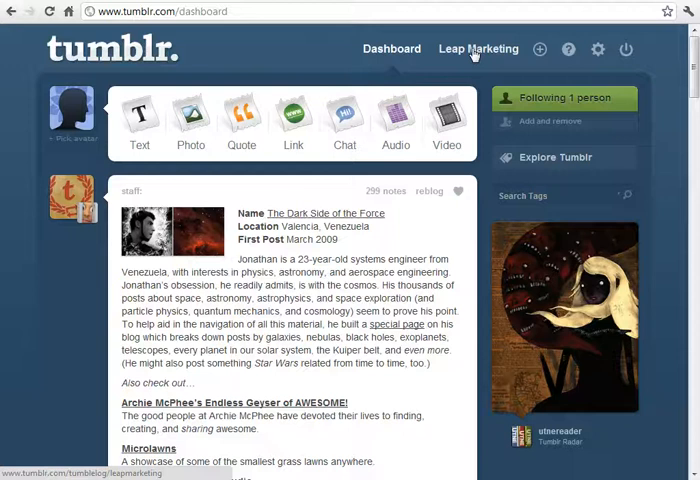
- Go to the Leap Marketing blog's settings page and its URL section
left_click(478, 48)
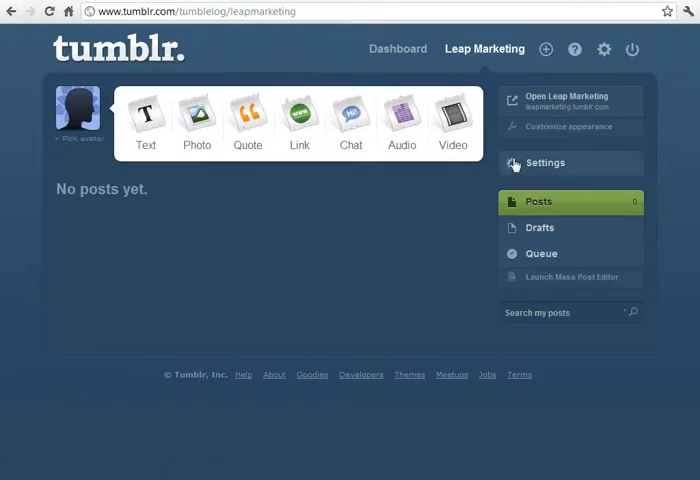
left_click(544, 164)
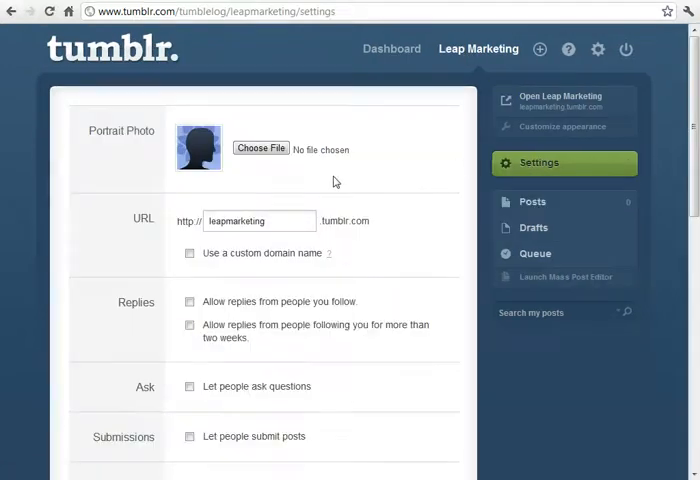
scroll("down", 3)
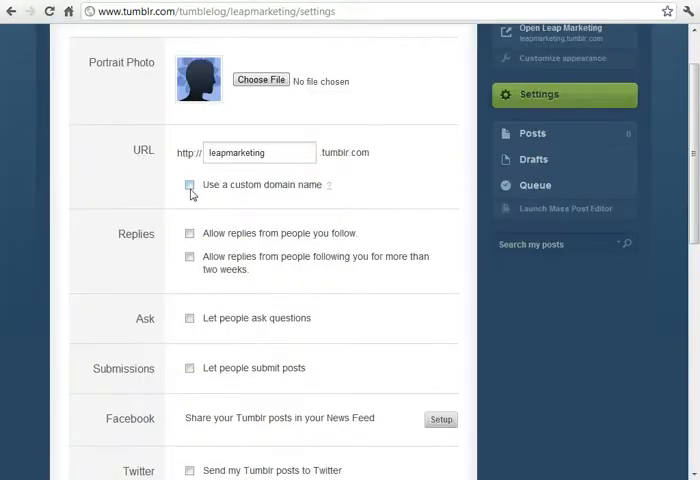
left_click(188, 184)
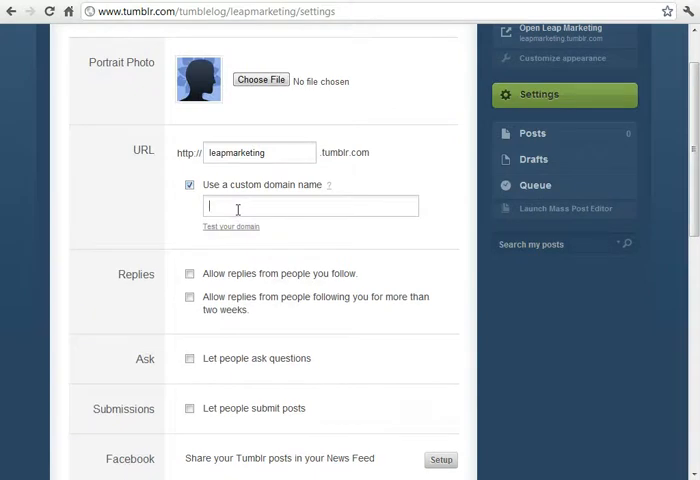
type("www.lk")
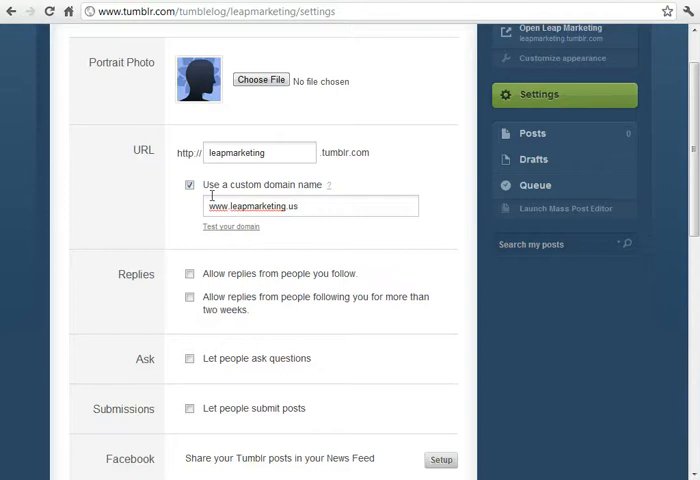
scroll("down", 3)
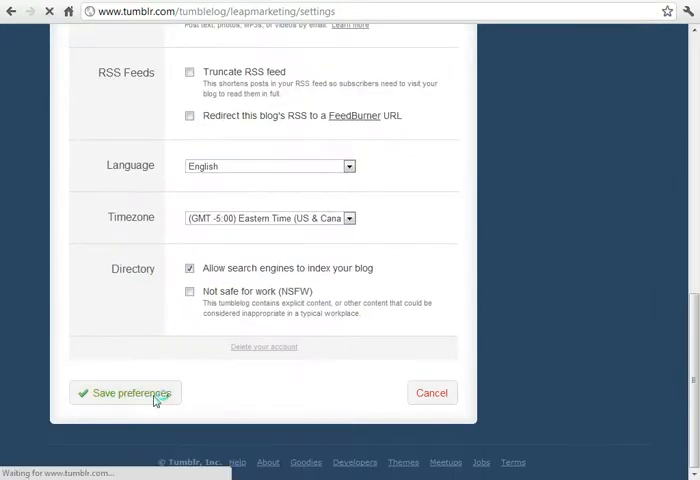
left_click(124, 392)
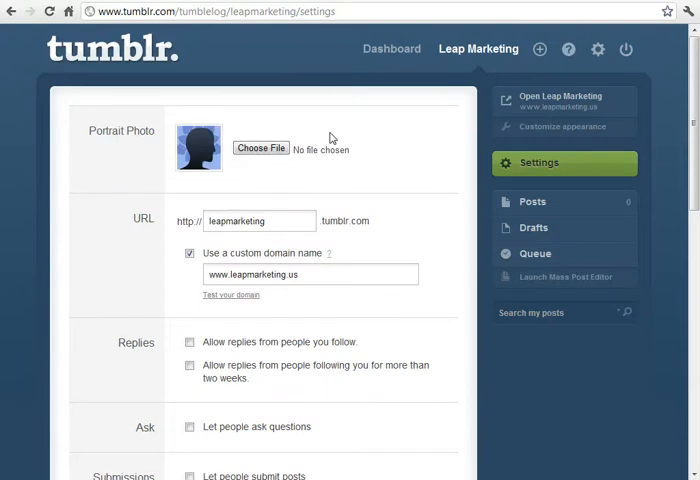
mouse_move(340, 106)
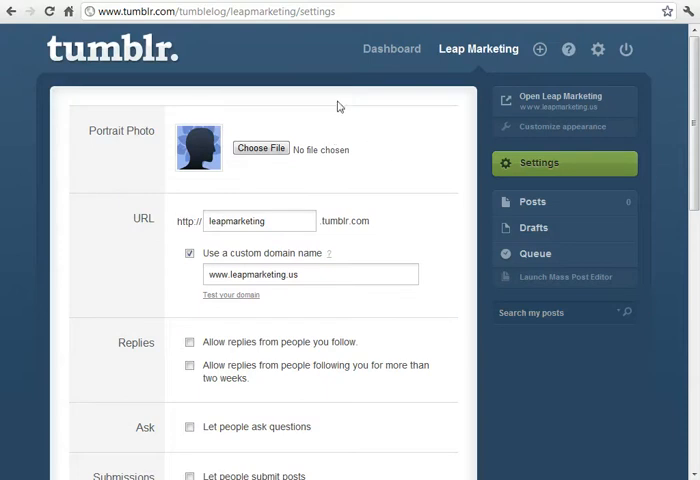